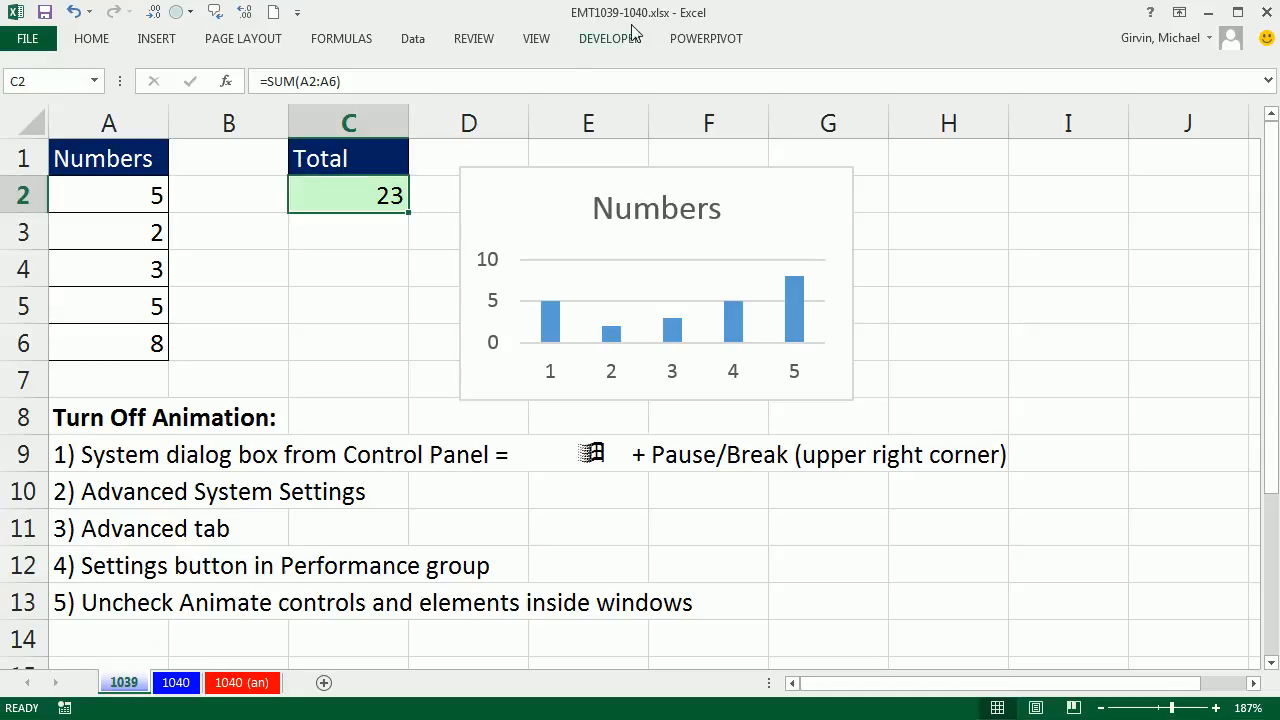
mouse_move(552, 340)
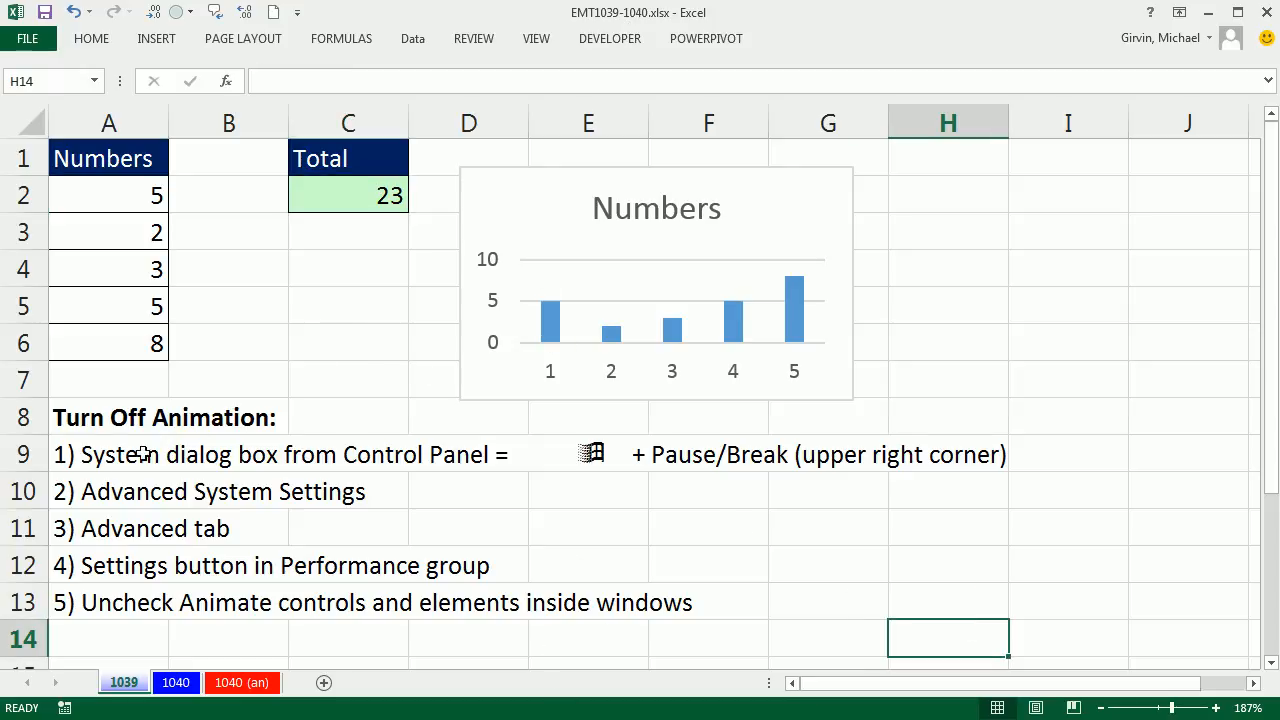
mouse_move(272, 436)
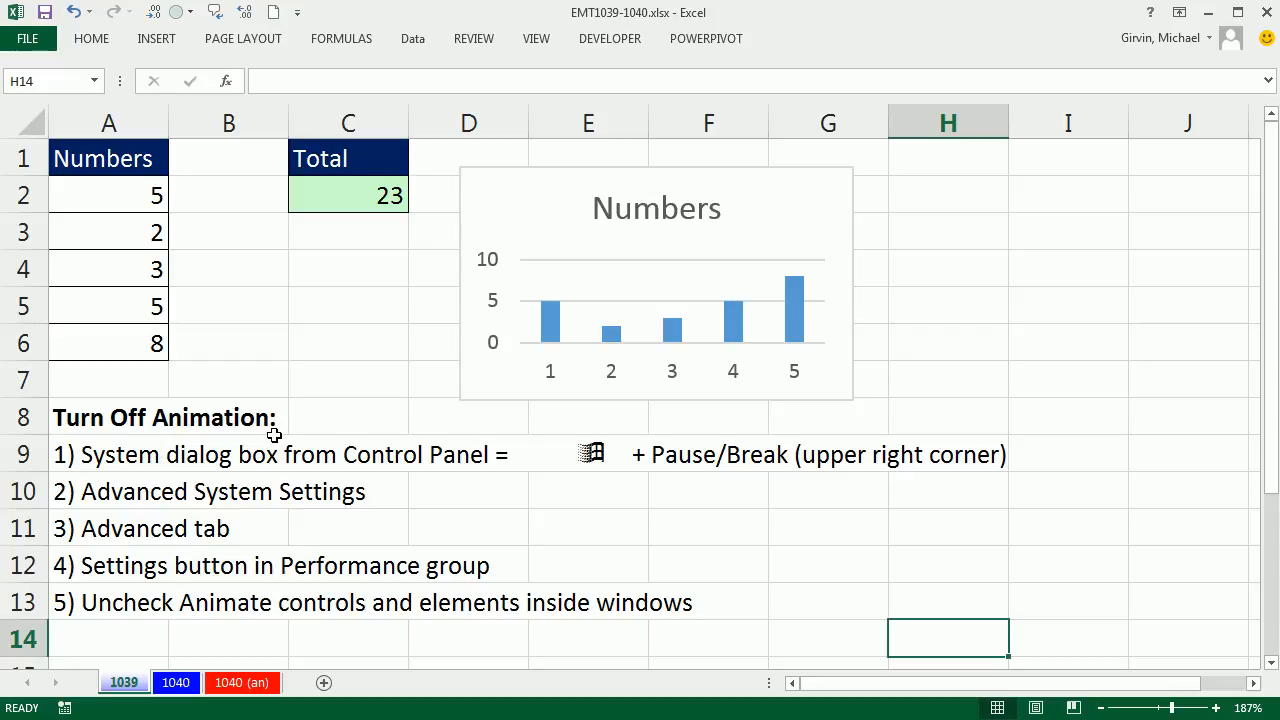
mouse_move(80, 252)
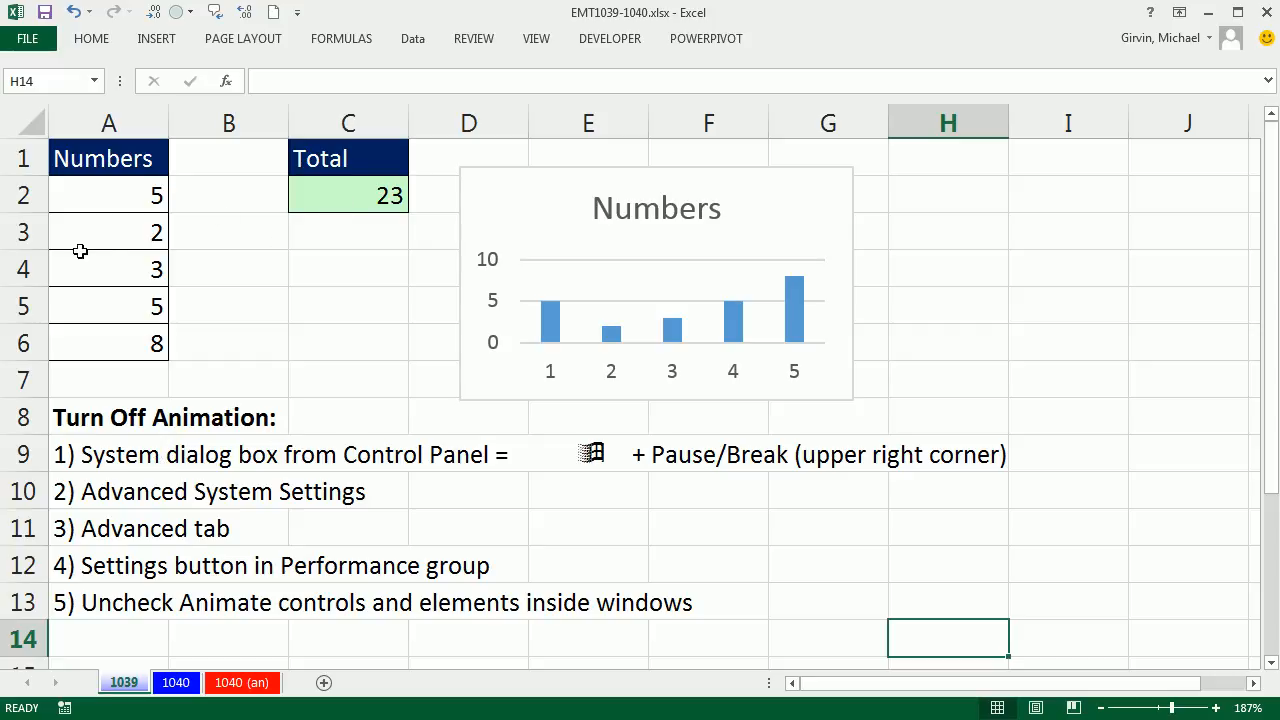
Step: Enter 5 then 6 in cell A4 so the Total becomes 26 and the chart bar rises with animation
click(108, 232)
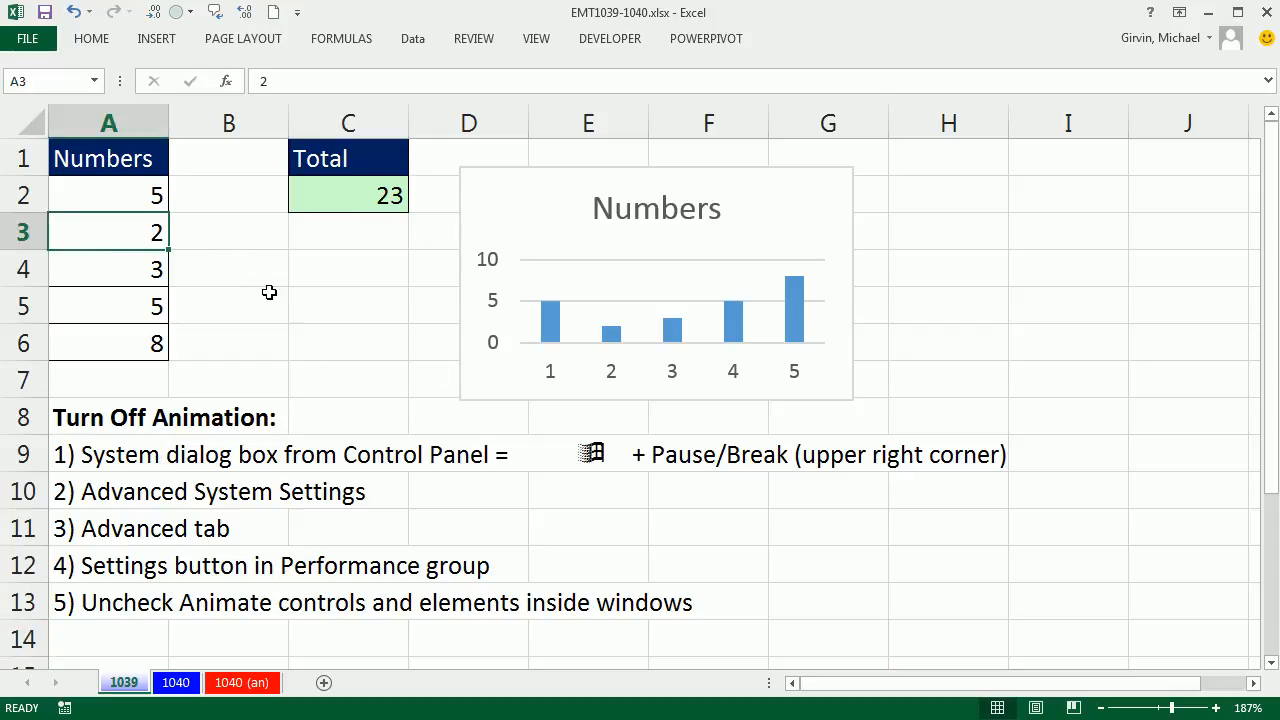
click(348, 304)
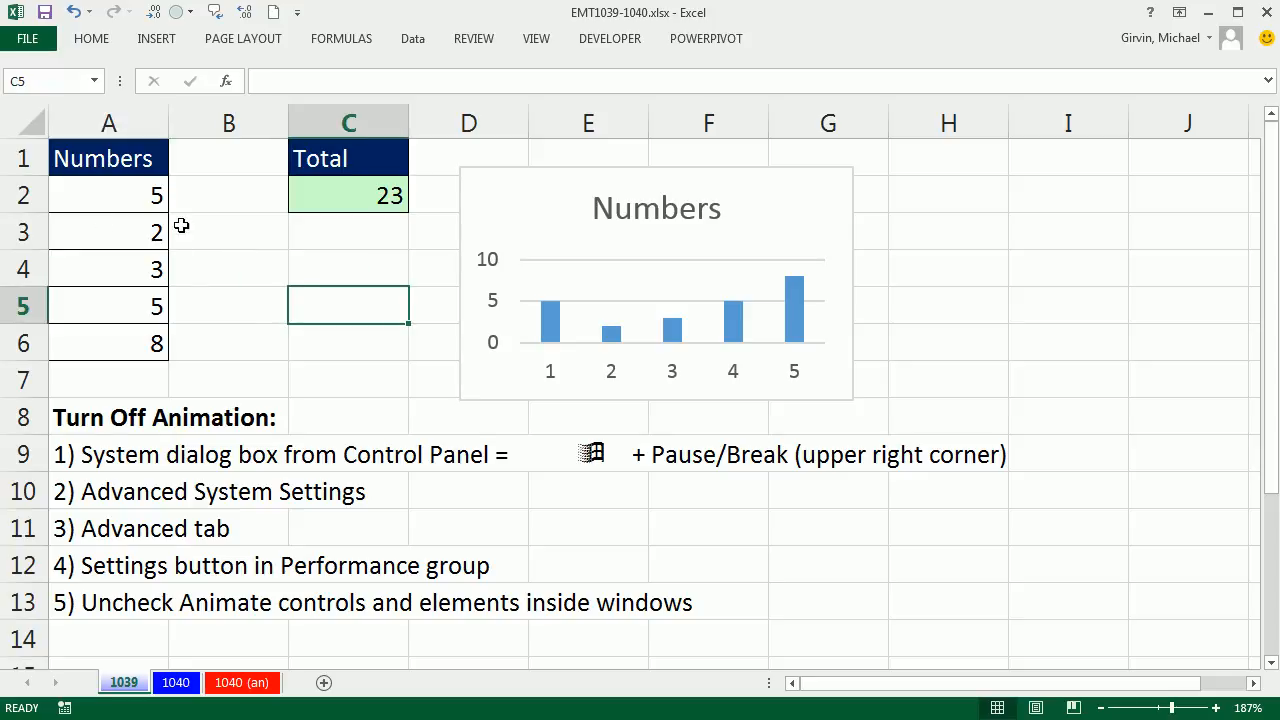
mouse_move(176, 224)
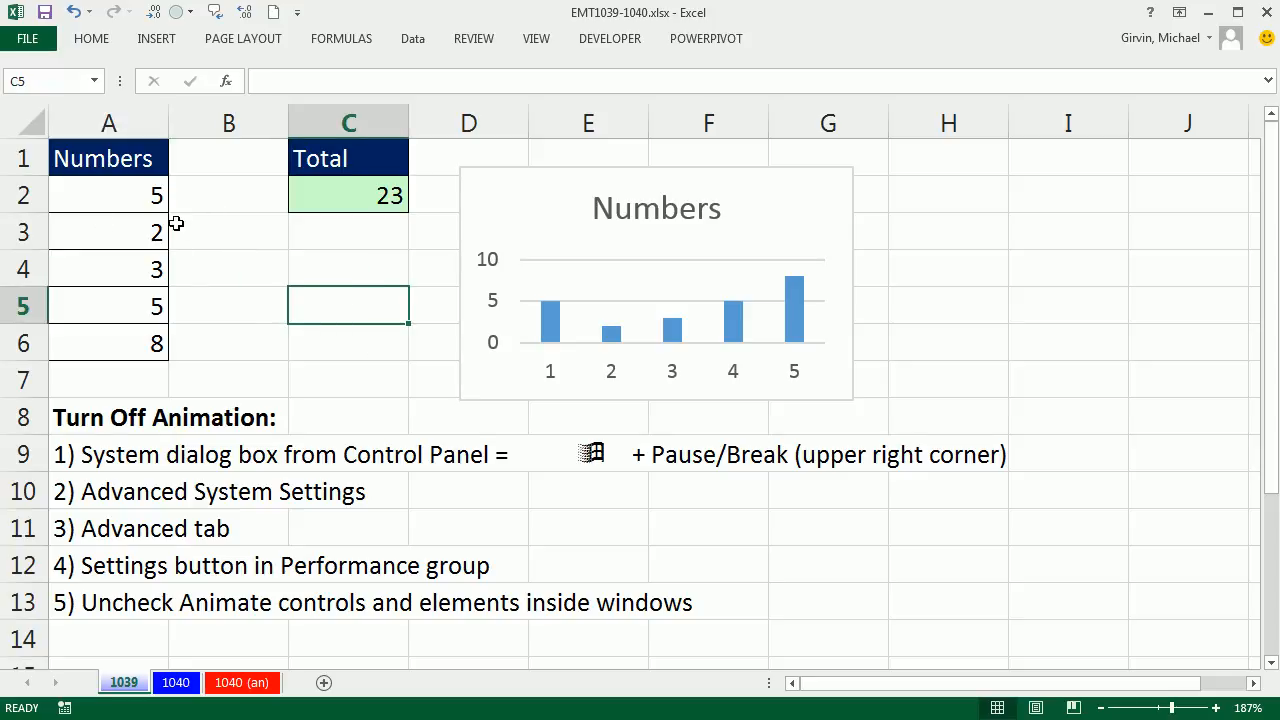
click(228, 232)
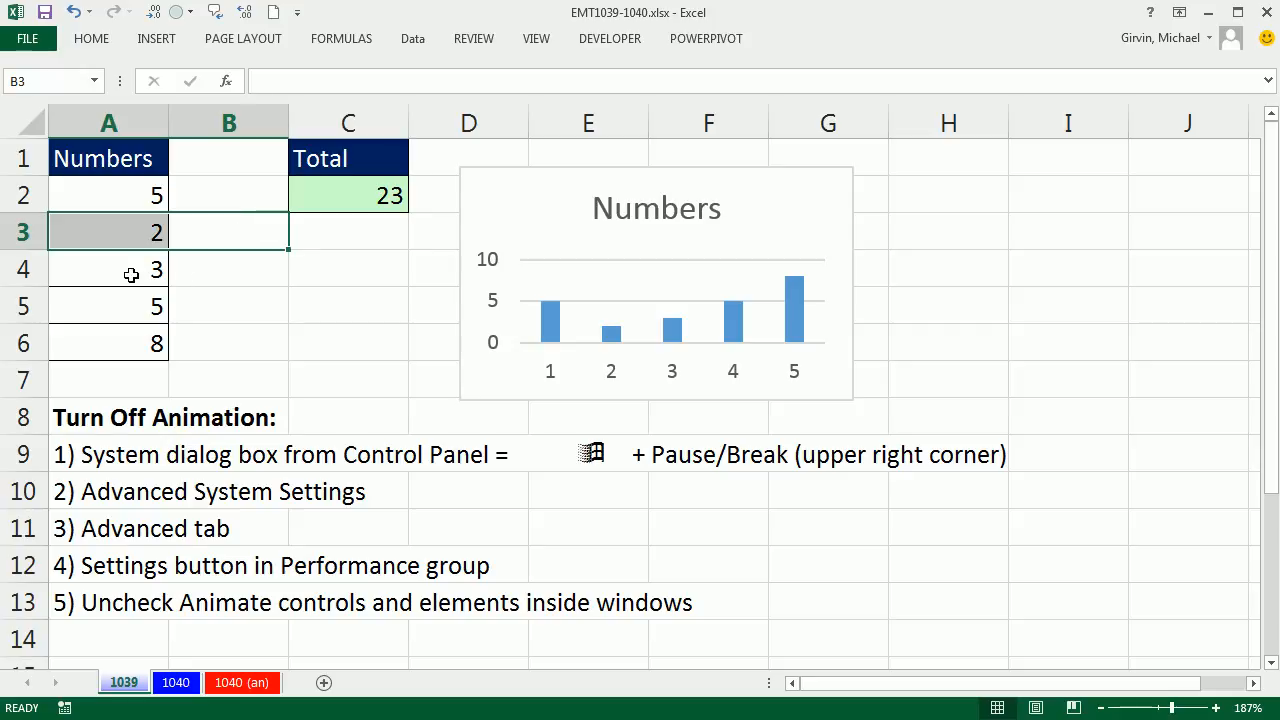
text(5)
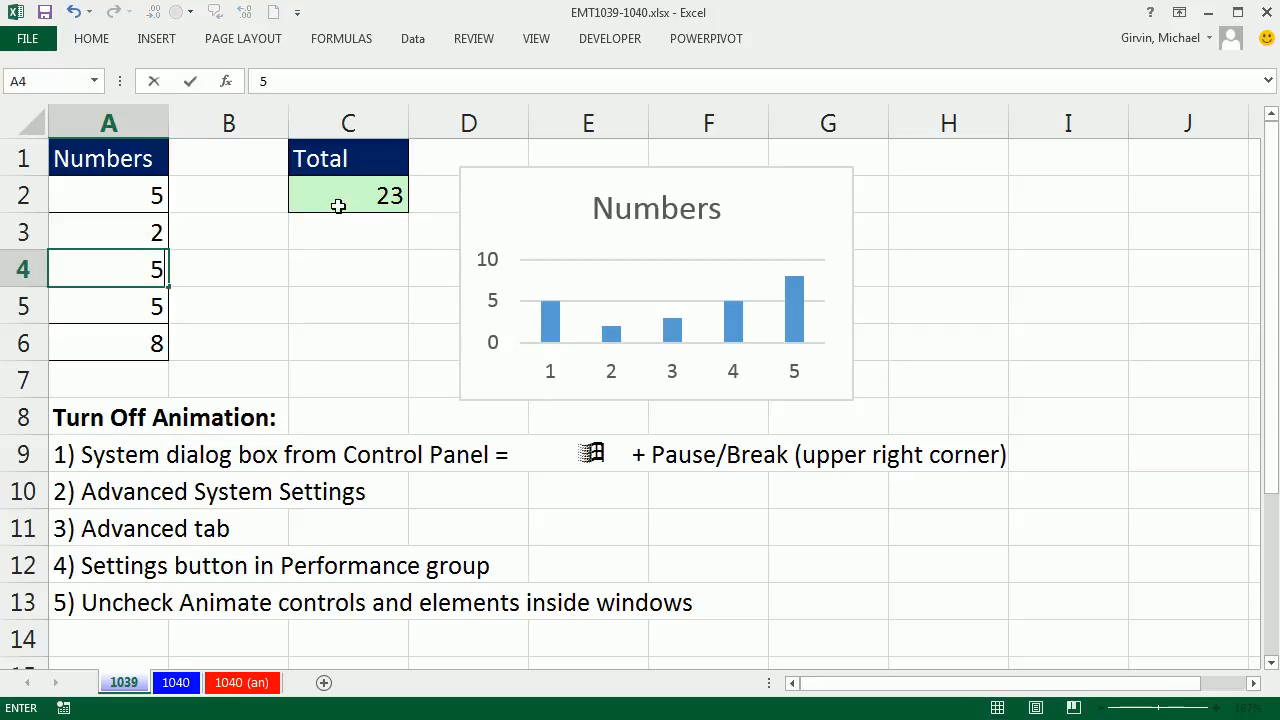
mouse_move(360, 236)
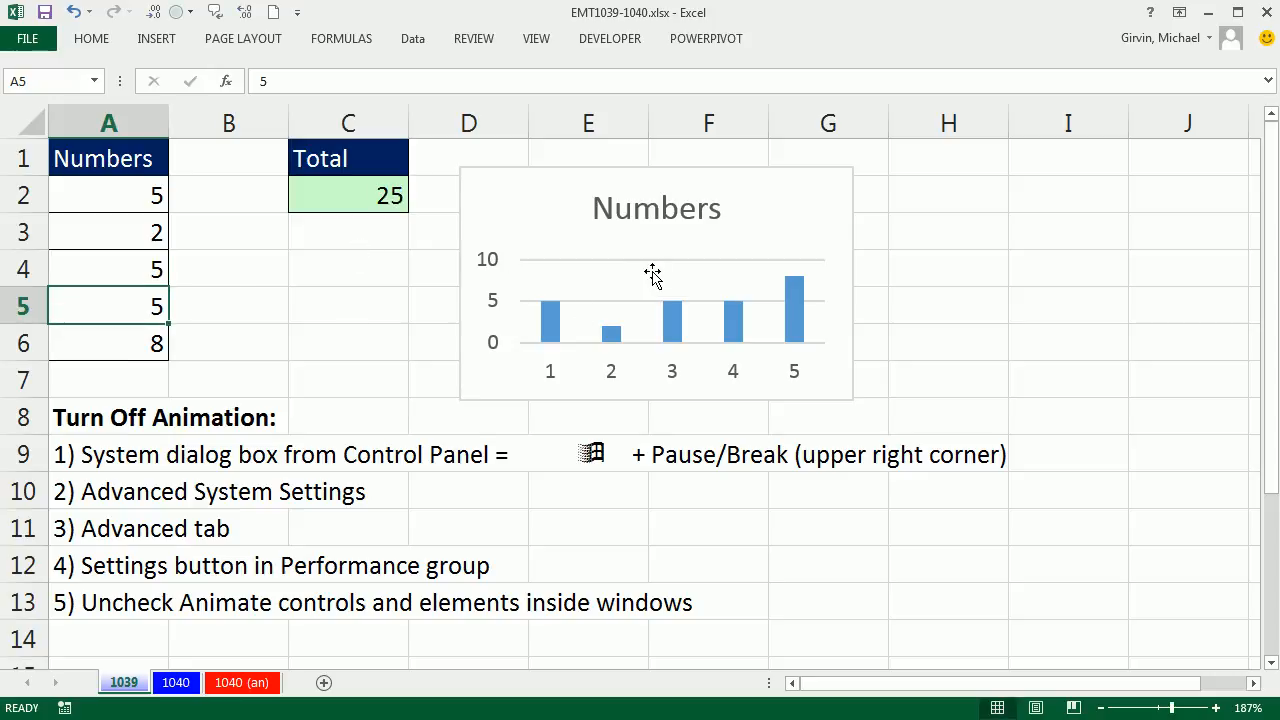
text(6)
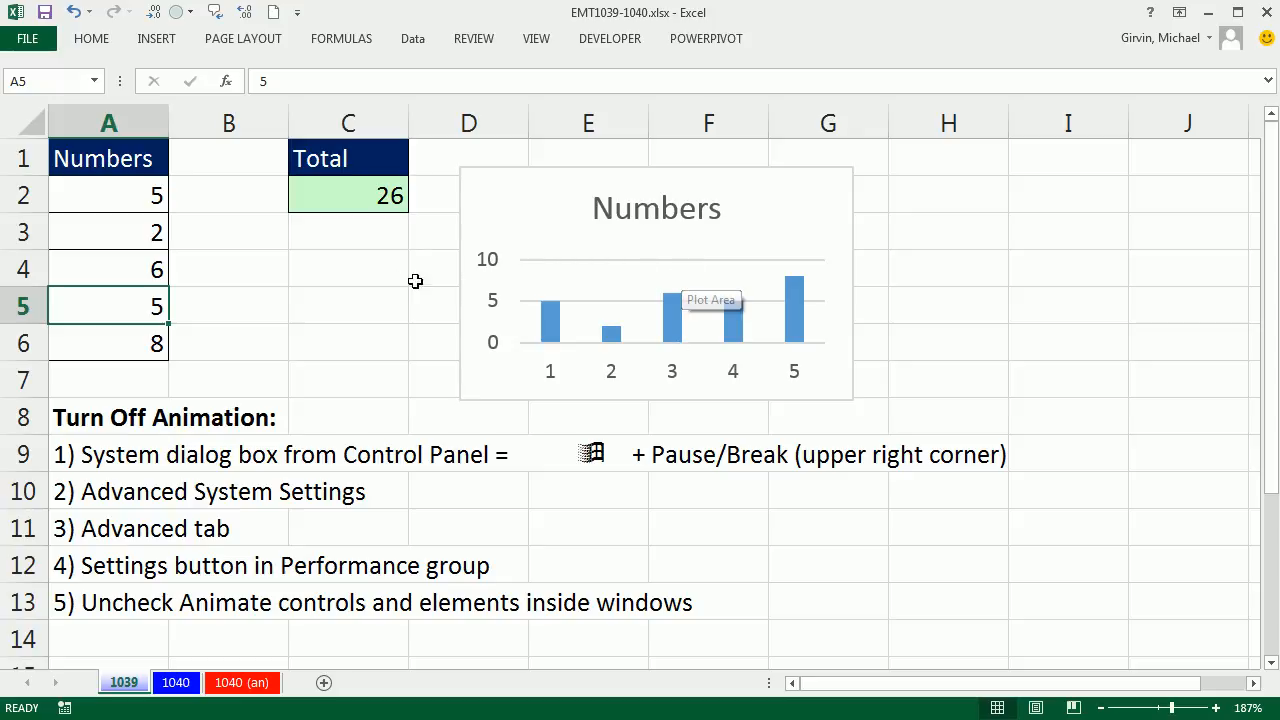
click(338, 304)
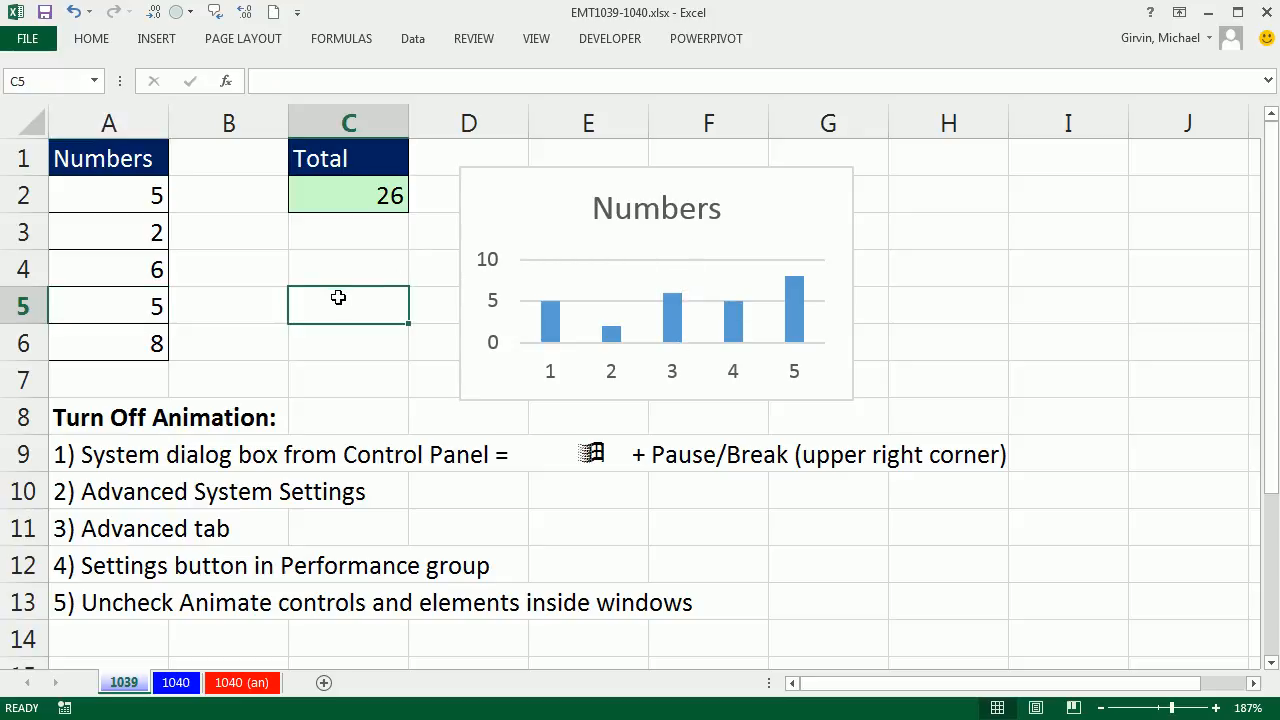
mouse_move(600, 488)
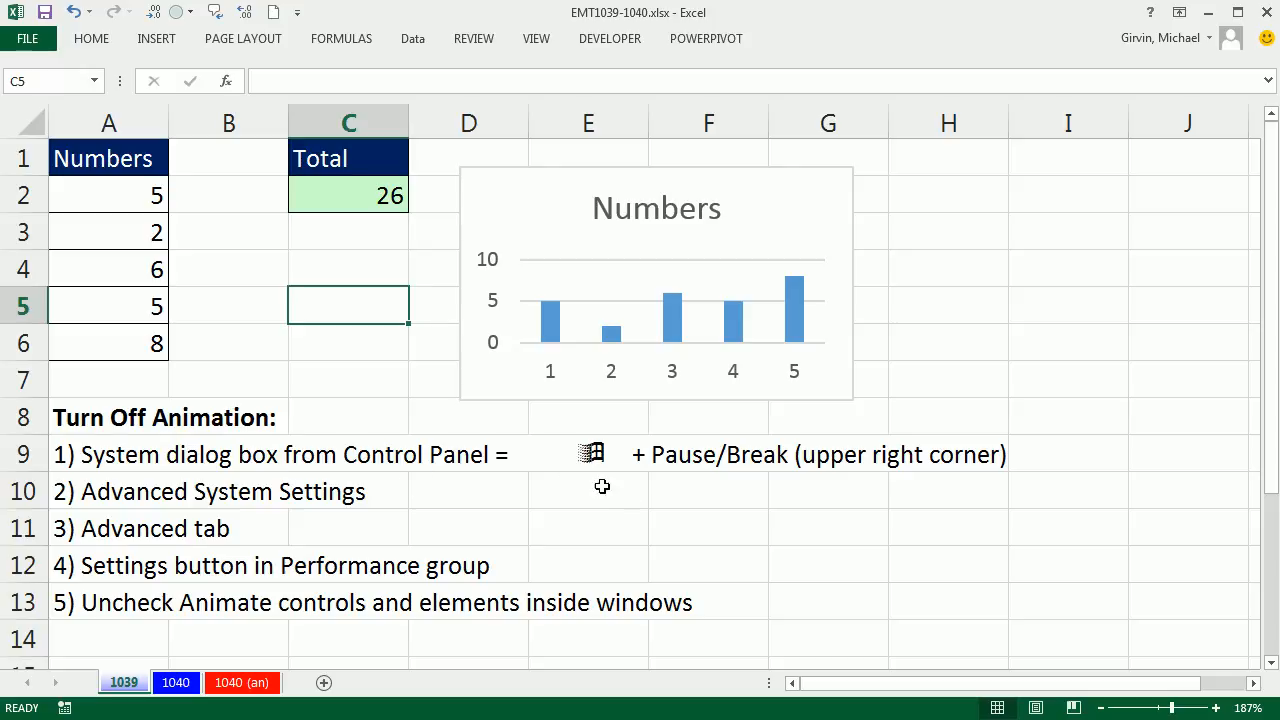
mouse_move(728, 514)
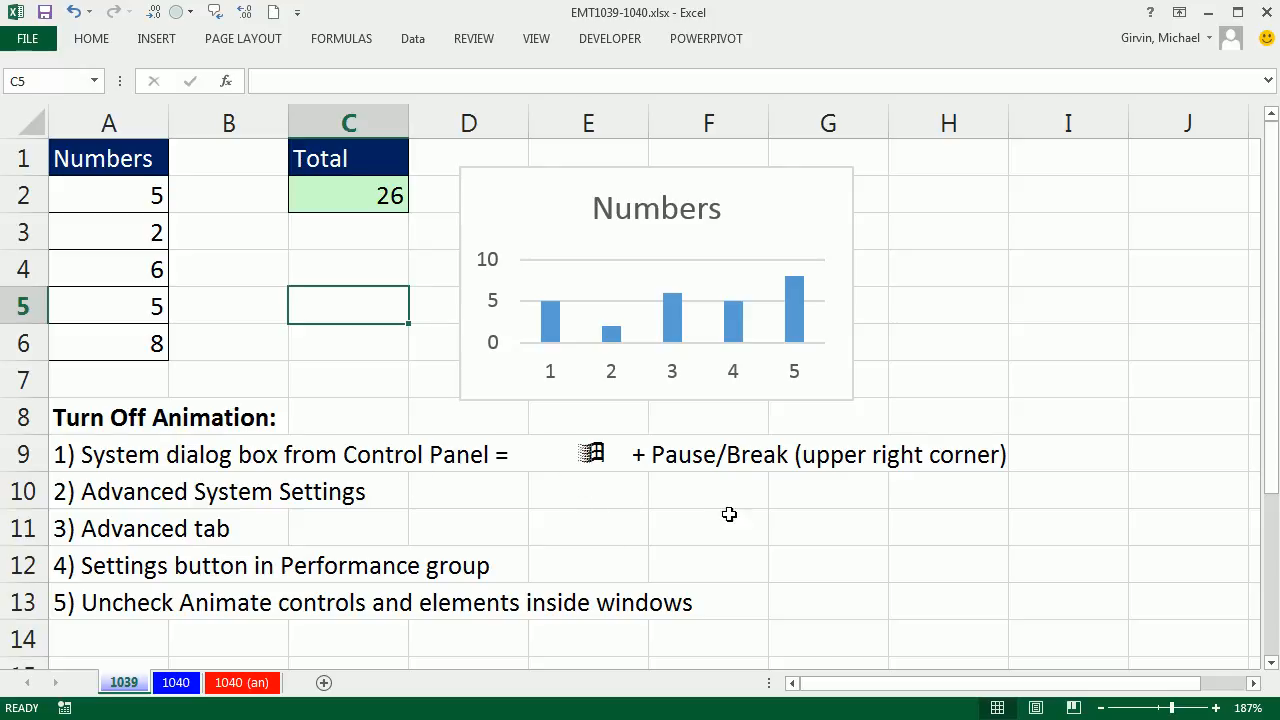
mouse_move(906, 526)
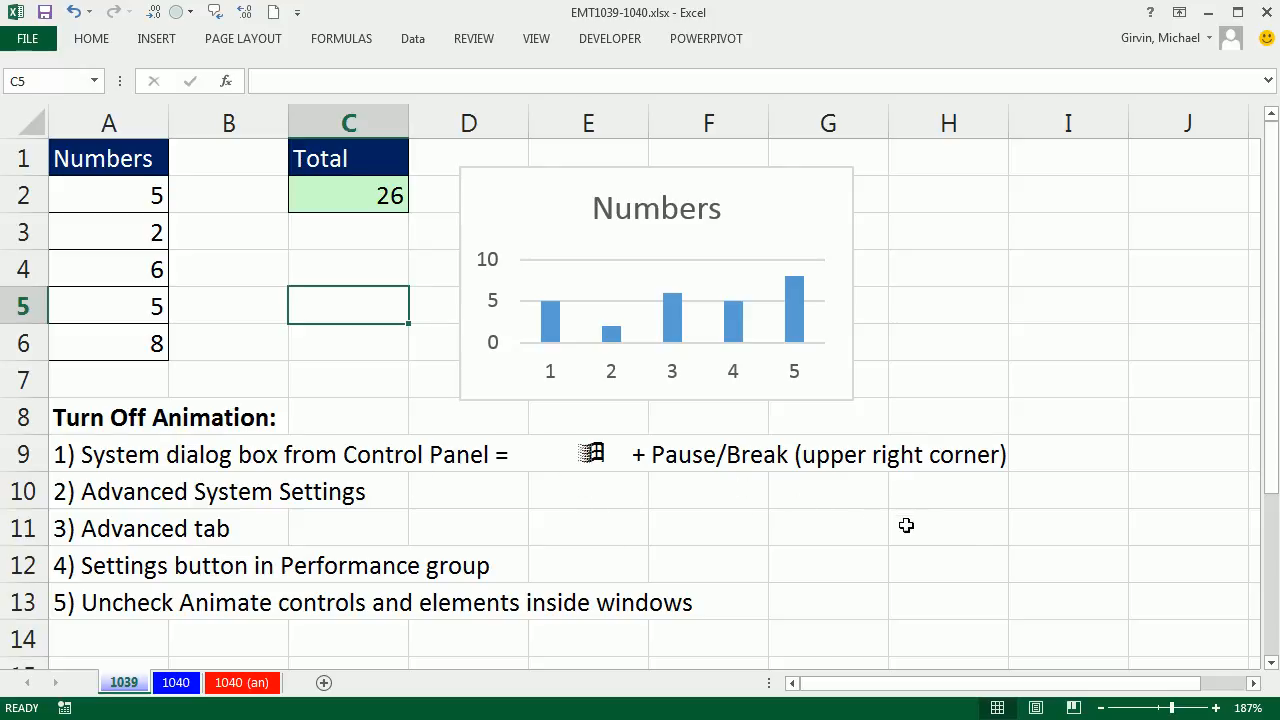
mouse_move(960, 540)
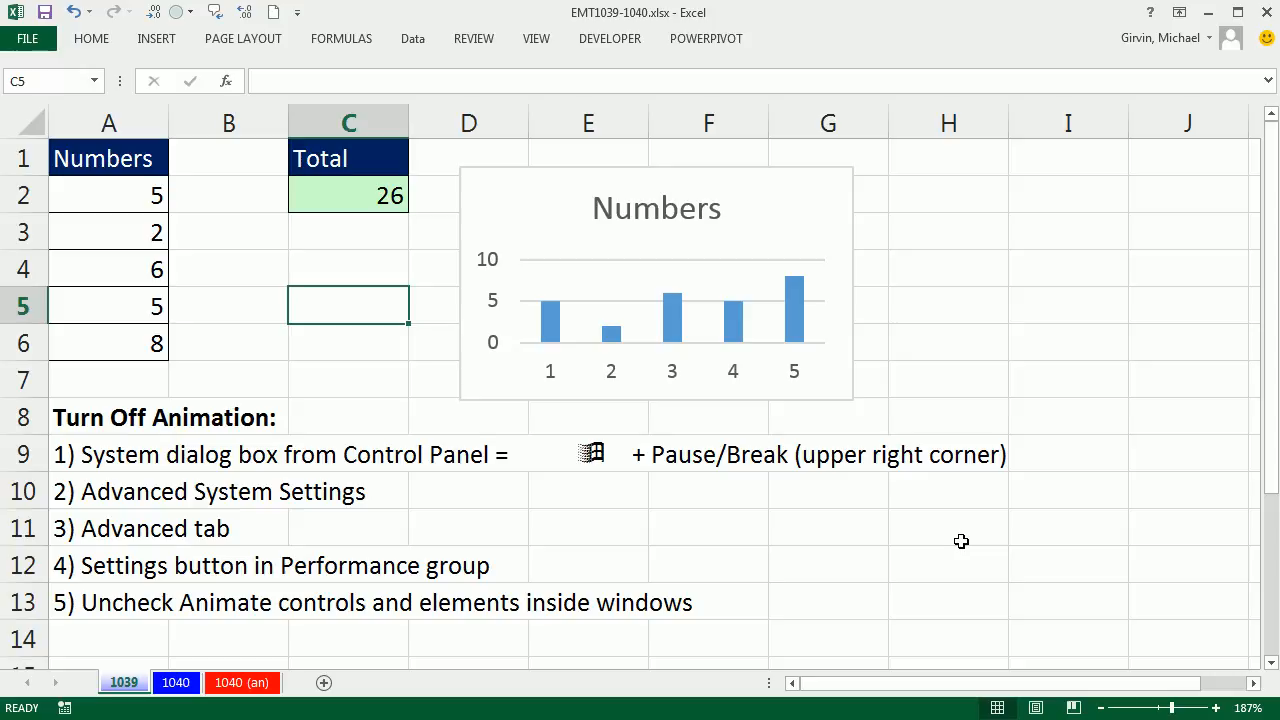
Step: Reach the Performance Options visual effects list via Win+Pause and Advanced system settings
key(Win+Pause)
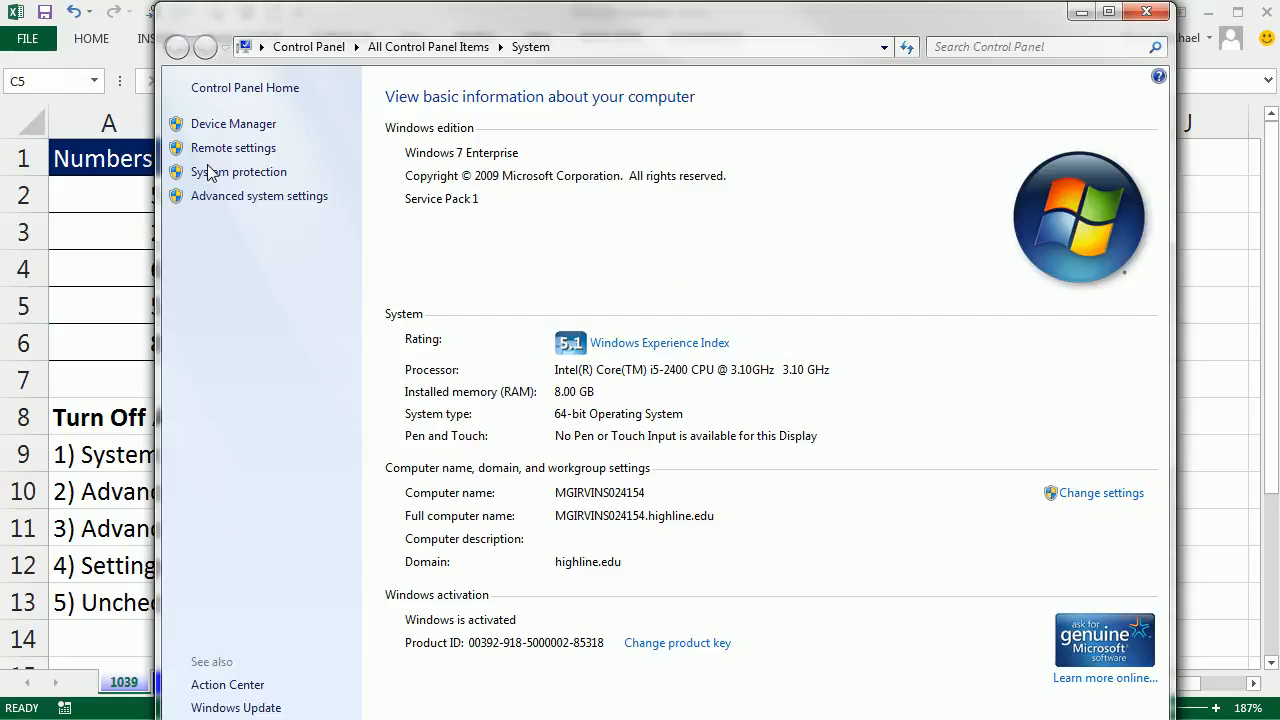
click(260, 196)
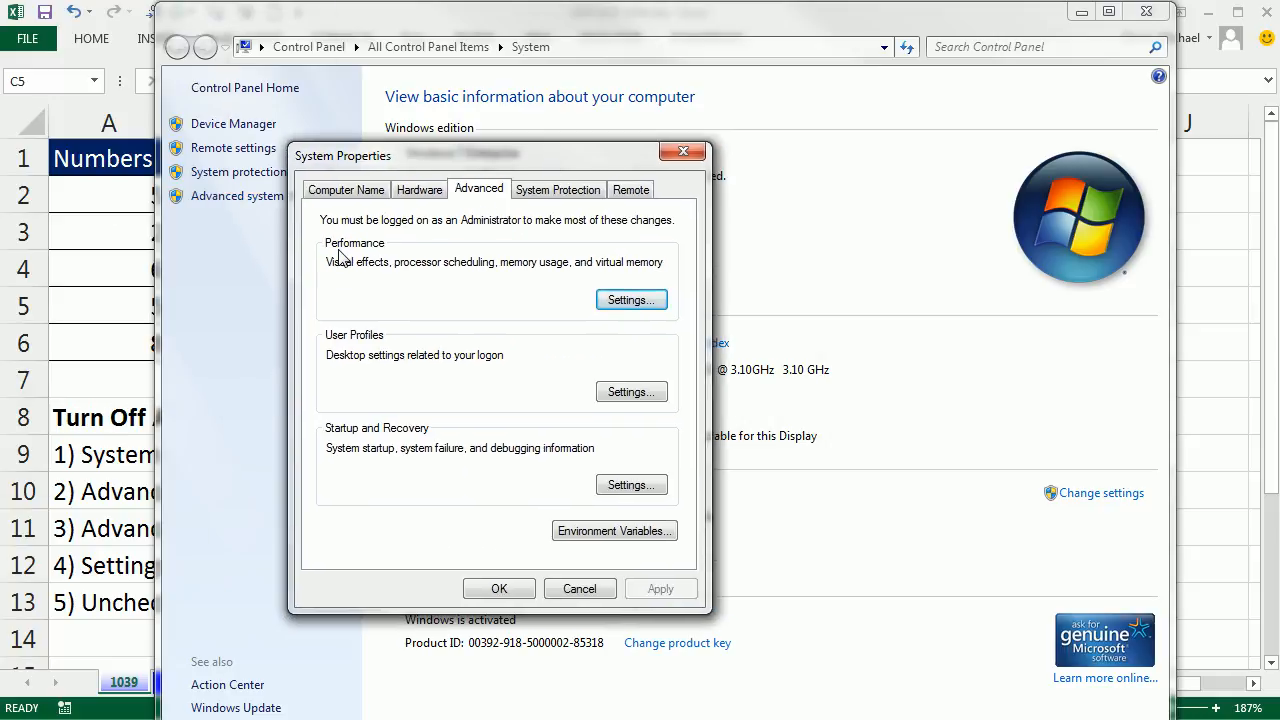
click(630, 300)
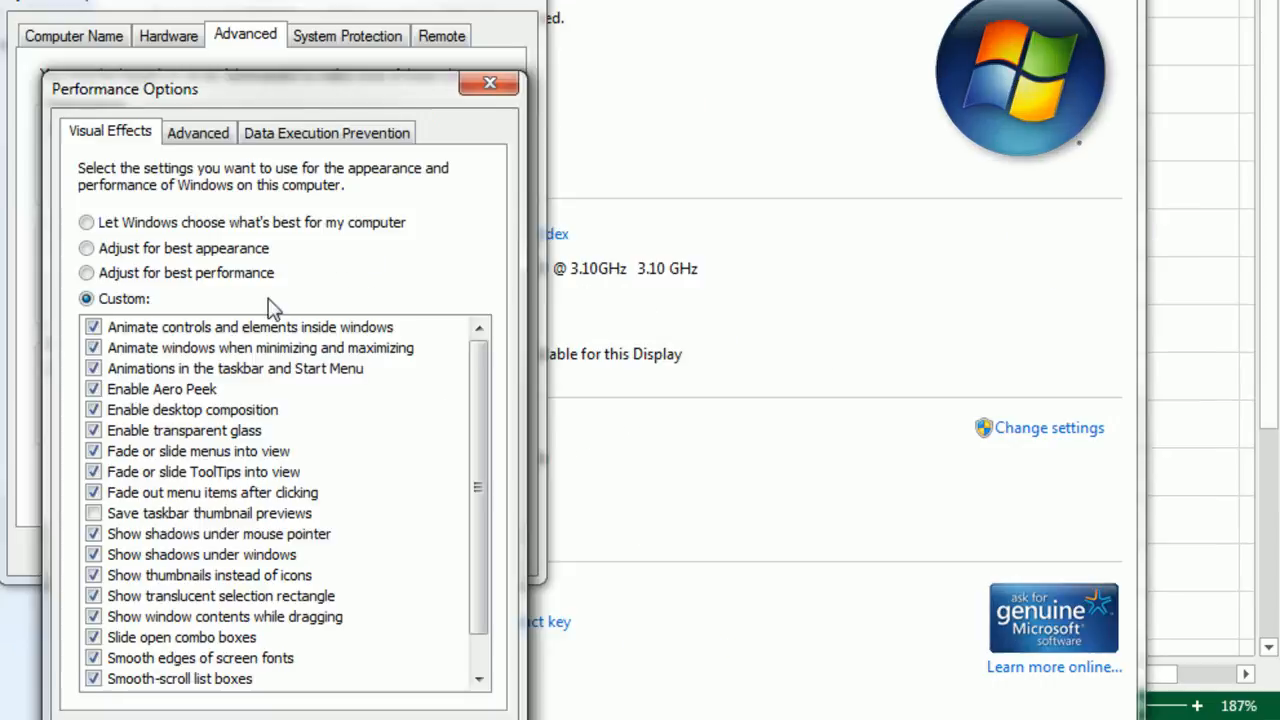
Step: Uncheck 'Animate controls and elements inside windows' and confirm both dialogs with OK
click(92, 328)
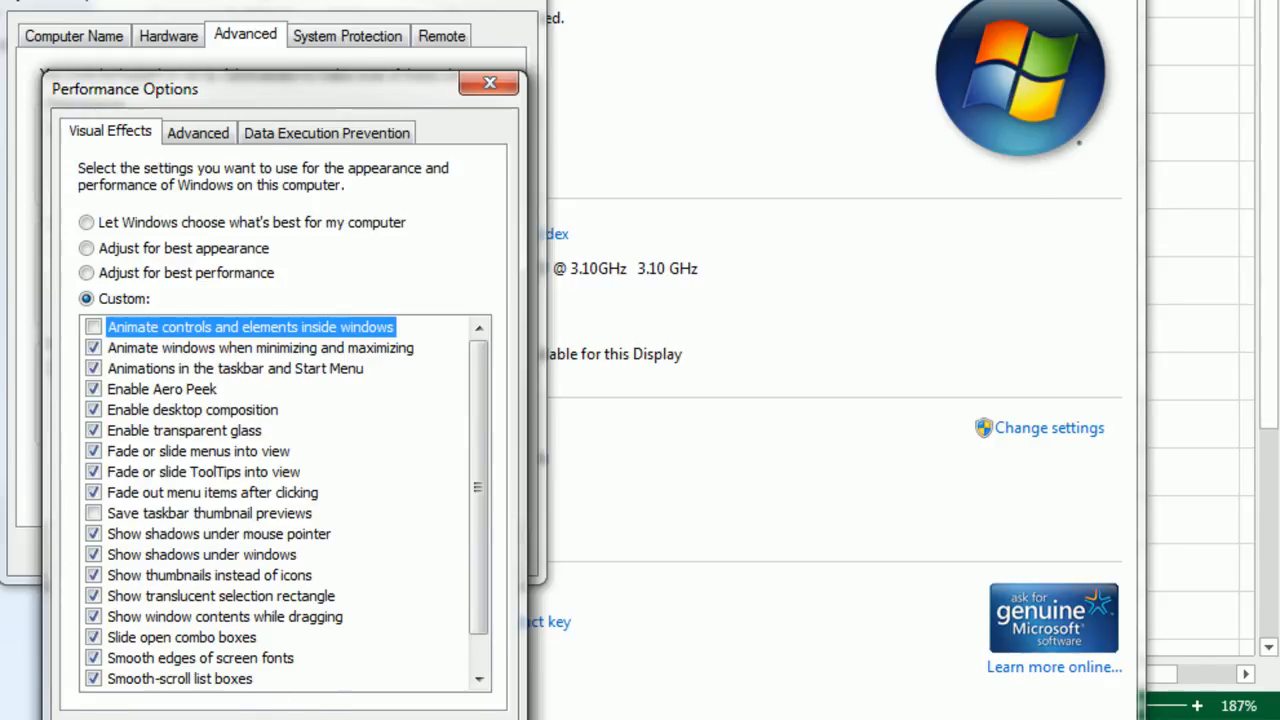
click(482, 84)
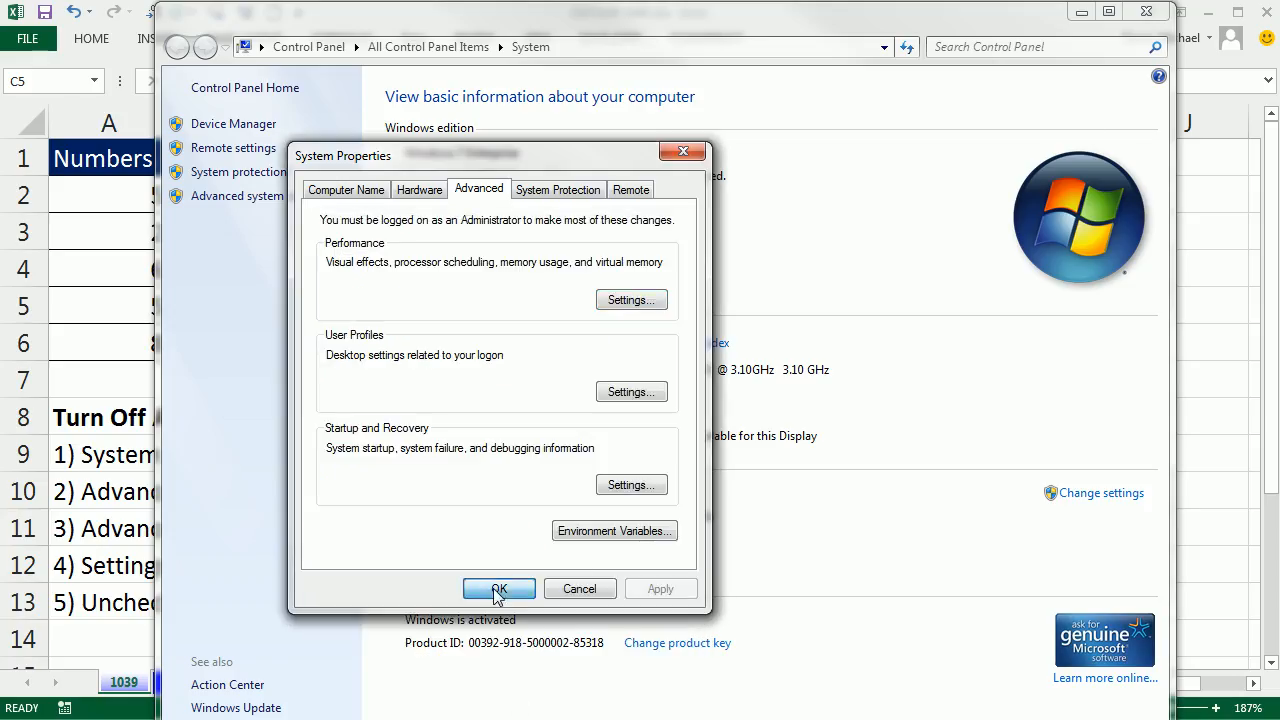
click(498, 588)
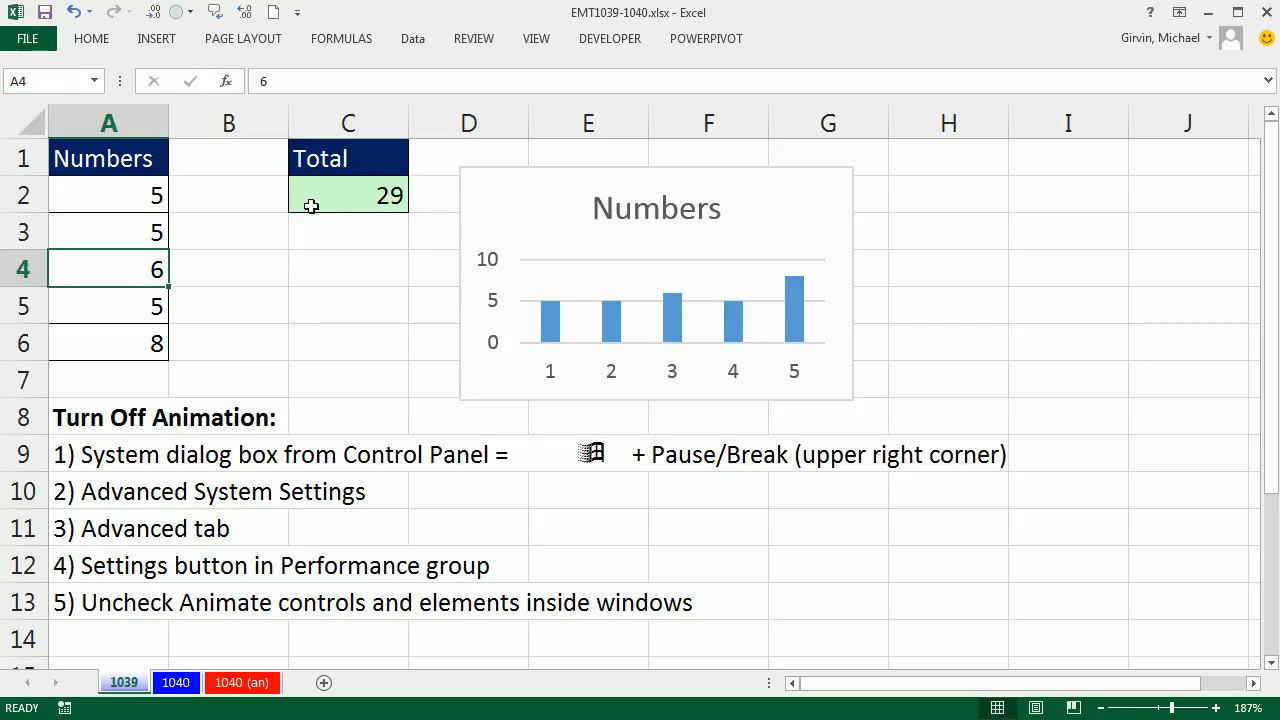
Step: Select a few cells around the data to confirm cell selection no longer animates
click(348, 342)
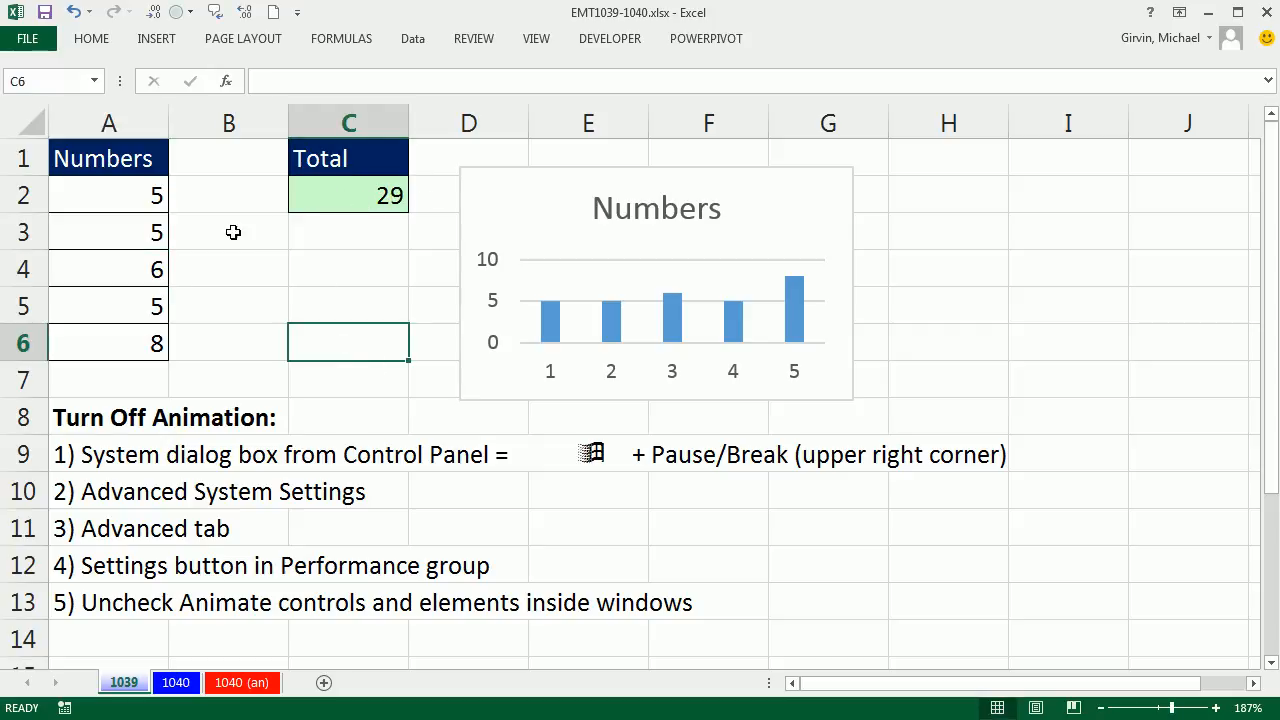
click(348, 304)
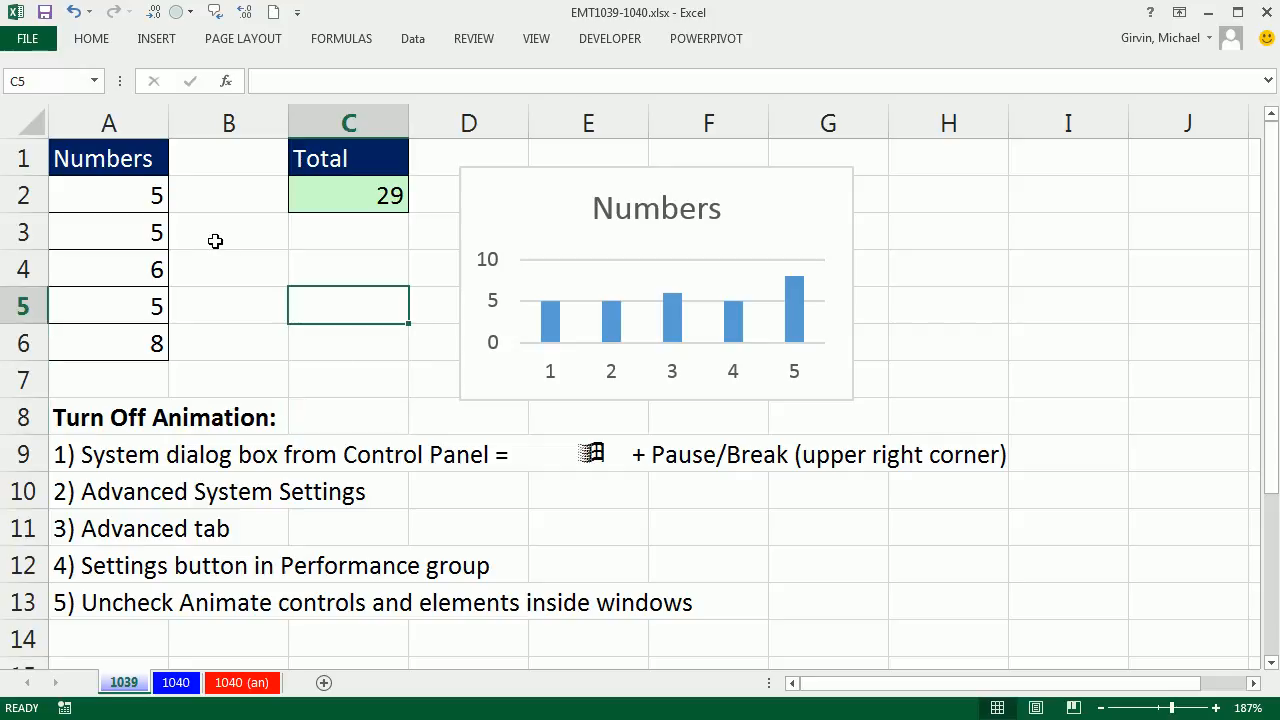
click(348, 344)
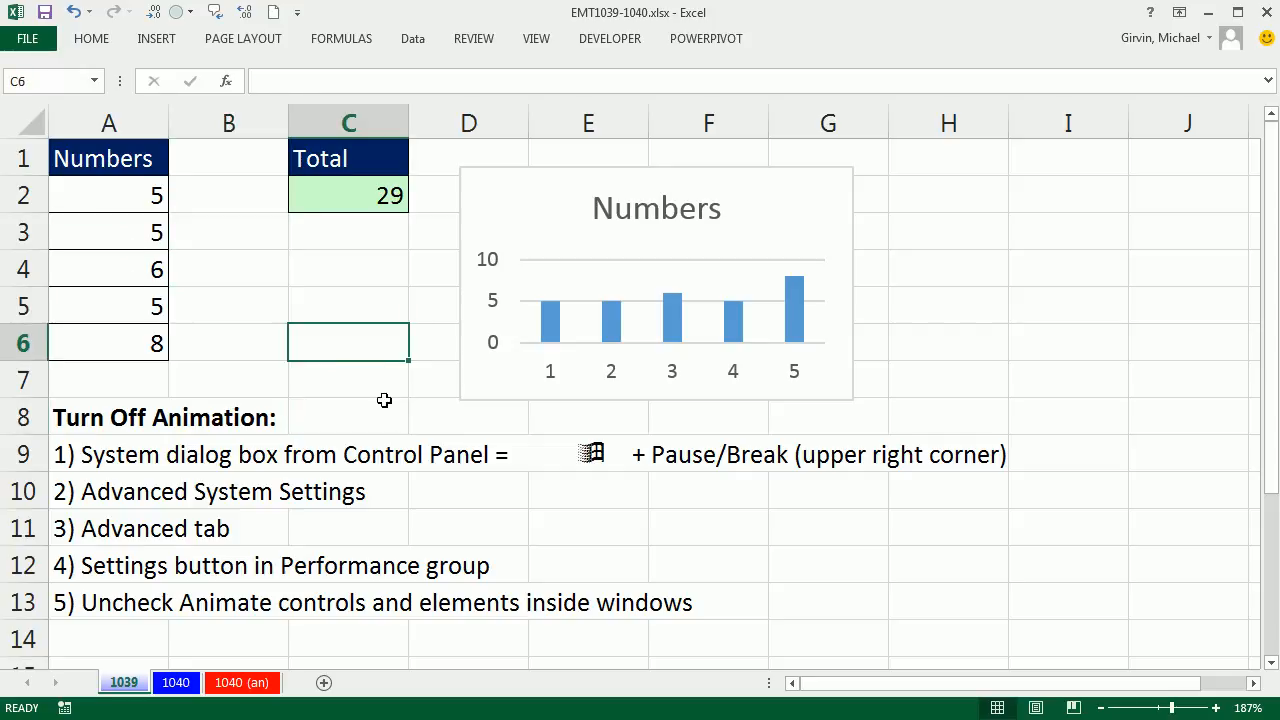